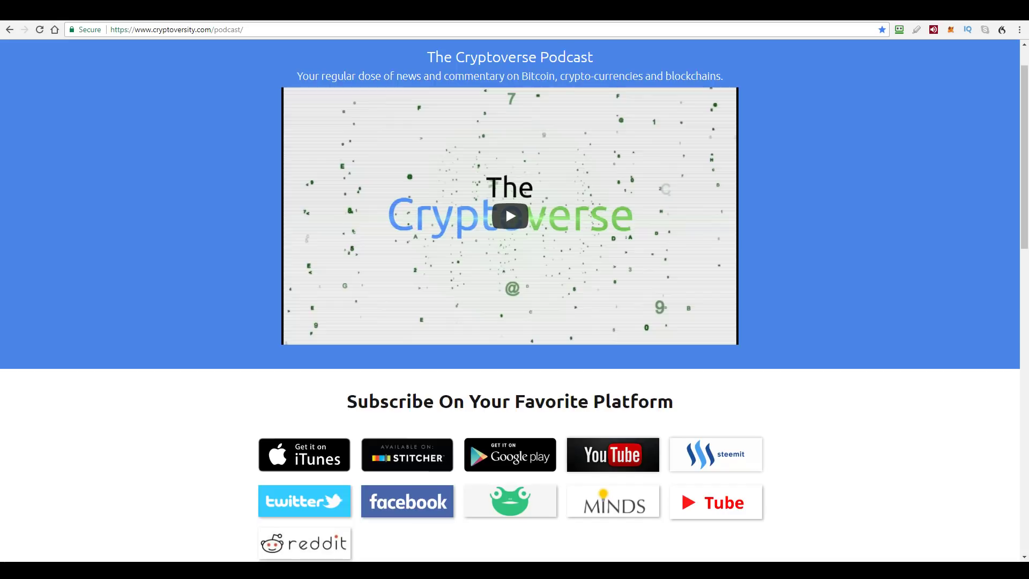
{"action": "mouse_move", "coordinate": [238, 64]}
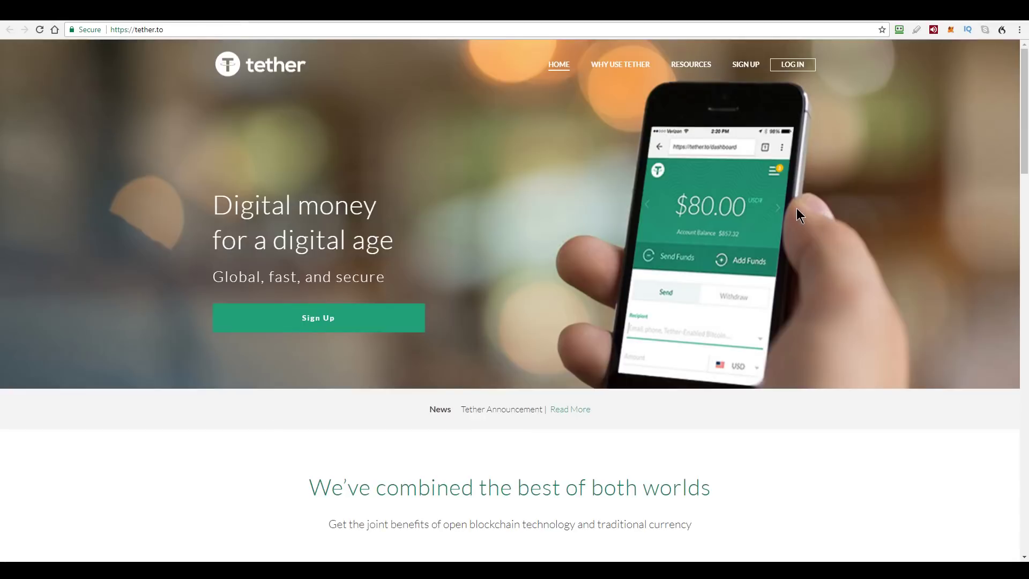
{"action": "mouse_move", "coordinate": [755, 212]}
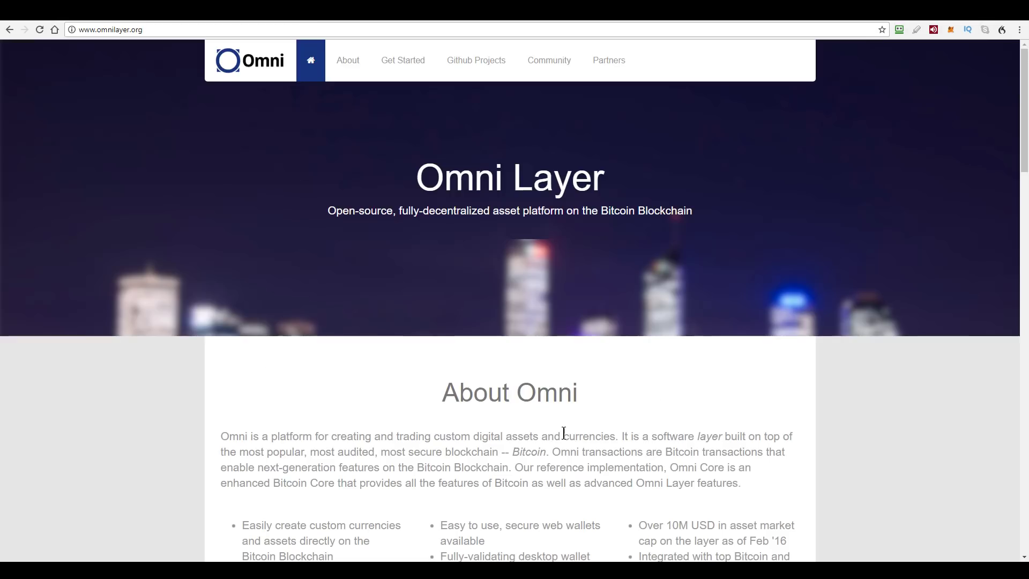
{"action": "mouse_move", "coordinate": [819, 227]}
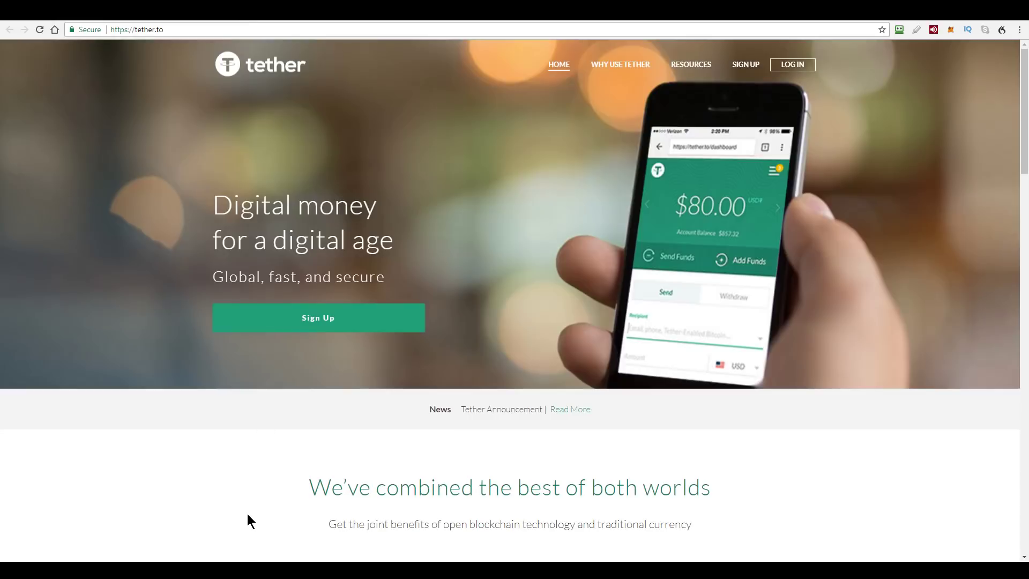
{"action": "mouse_move", "coordinate": [825, 267]}
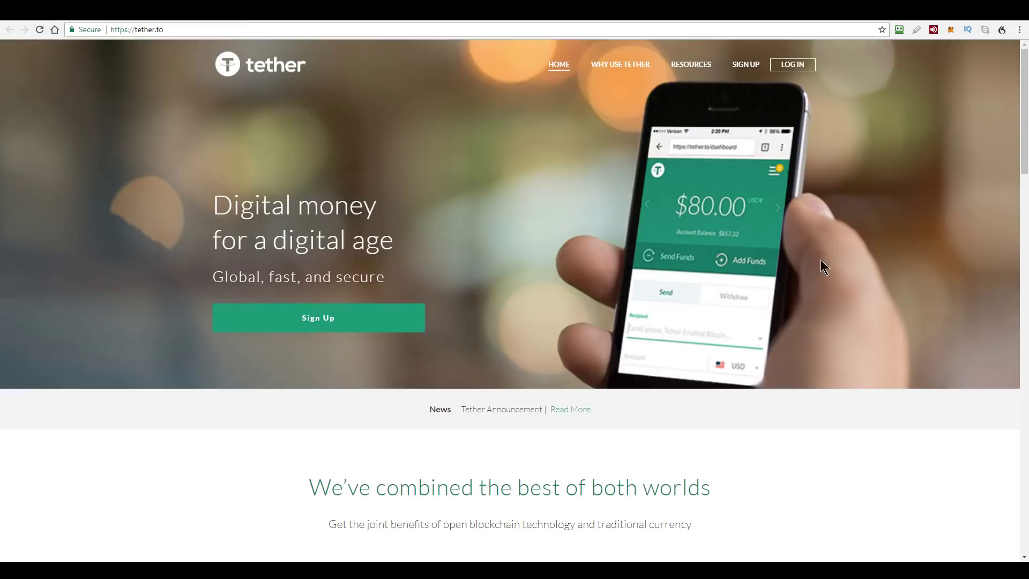
{"action": "mouse_move", "coordinate": [820, 268]}
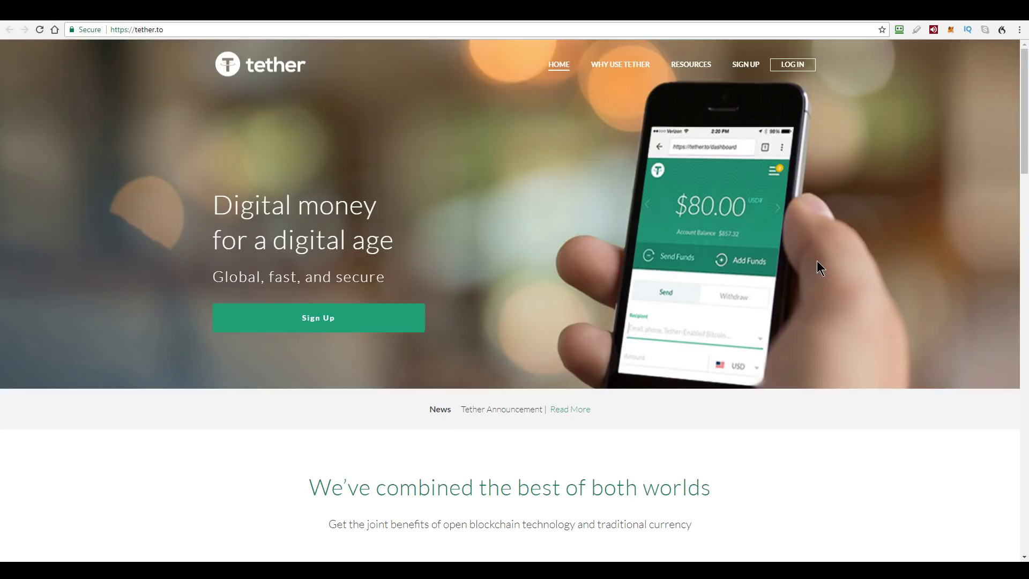
{"action": "mouse_move", "coordinate": [787, 264]}
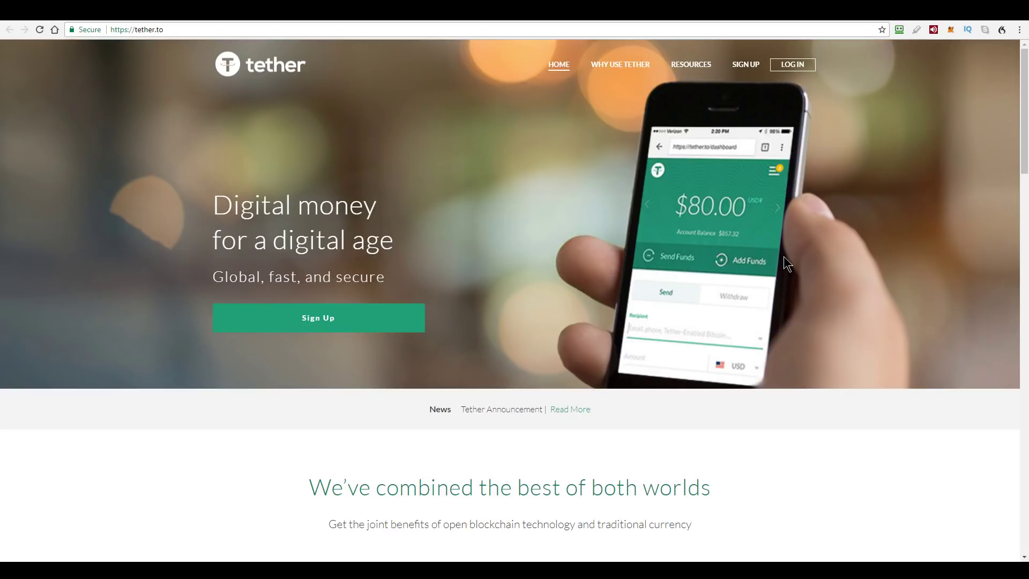
{"action": "mouse_move", "coordinate": [215, 228]}
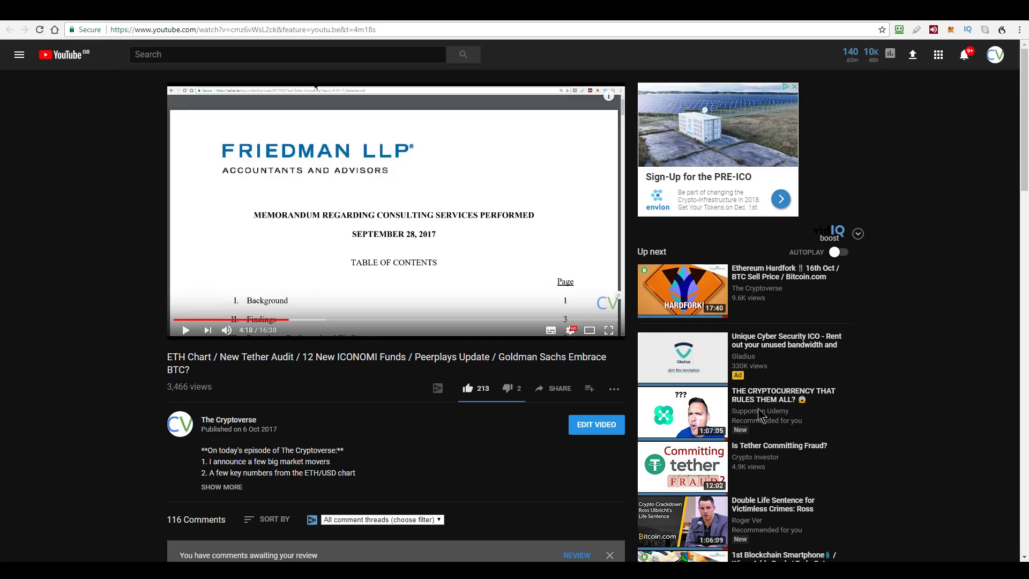
{"action": "mouse_move", "coordinate": [816, 273]}
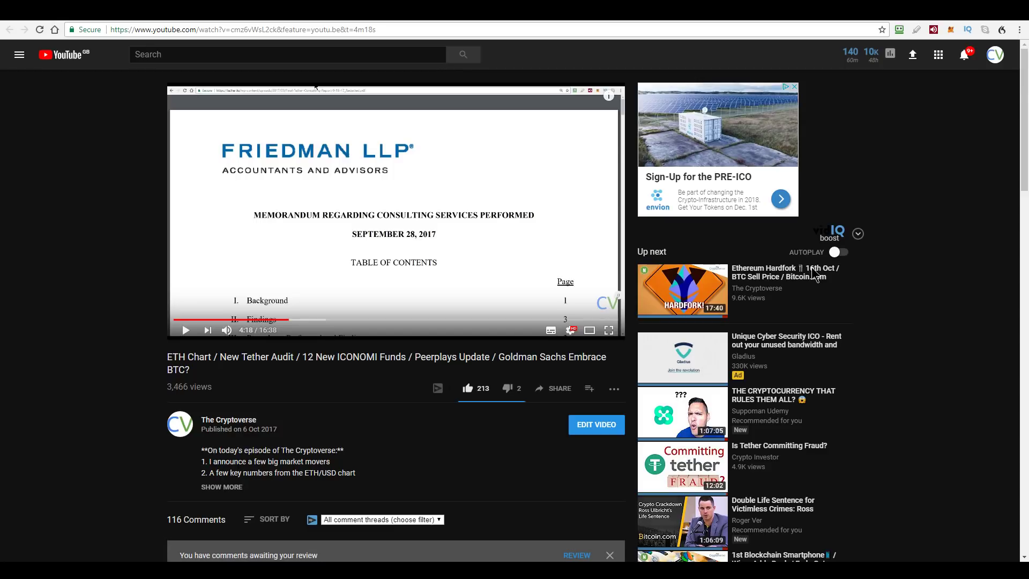
{"action": "mouse_move", "coordinate": [298, 366]}
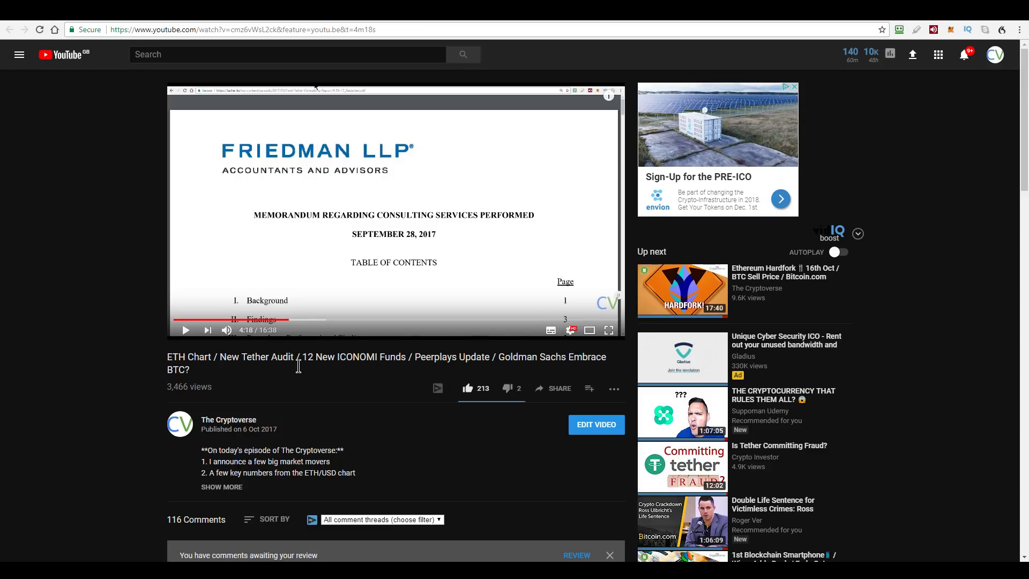
{"action": "mouse_move", "coordinate": [294, 49]}
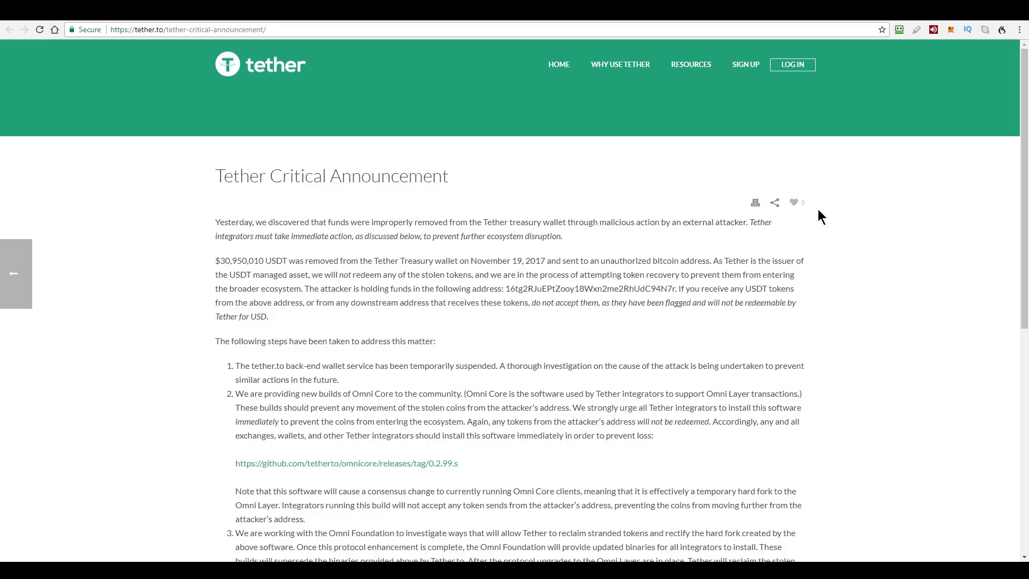
{"action": "mouse_move", "coordinate": [773, 233]}
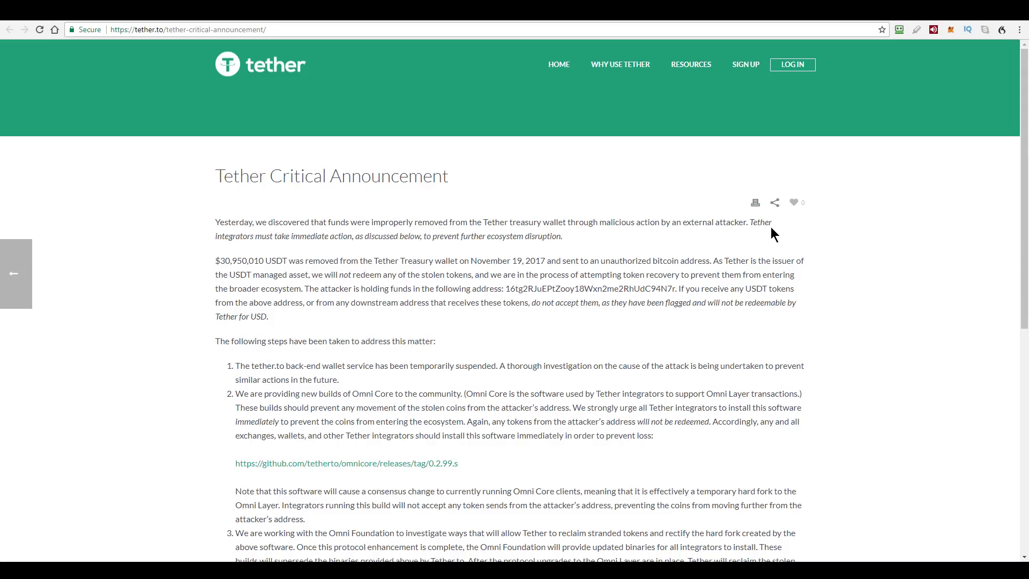
{"action": "mouse_move", "coordinate": [814, 294]}
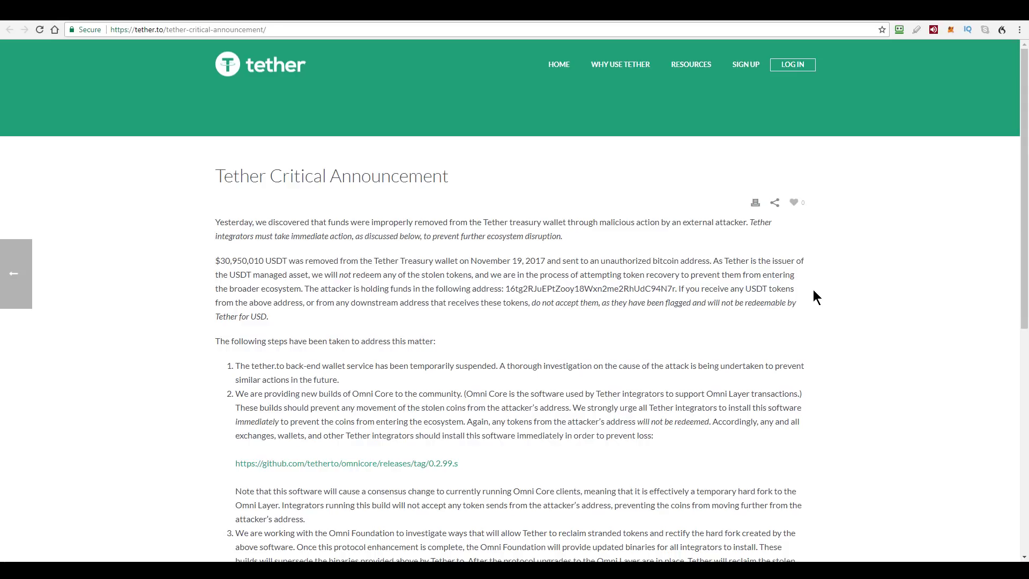
{"action": "mouse_move", "coordinate": [801, 295]}
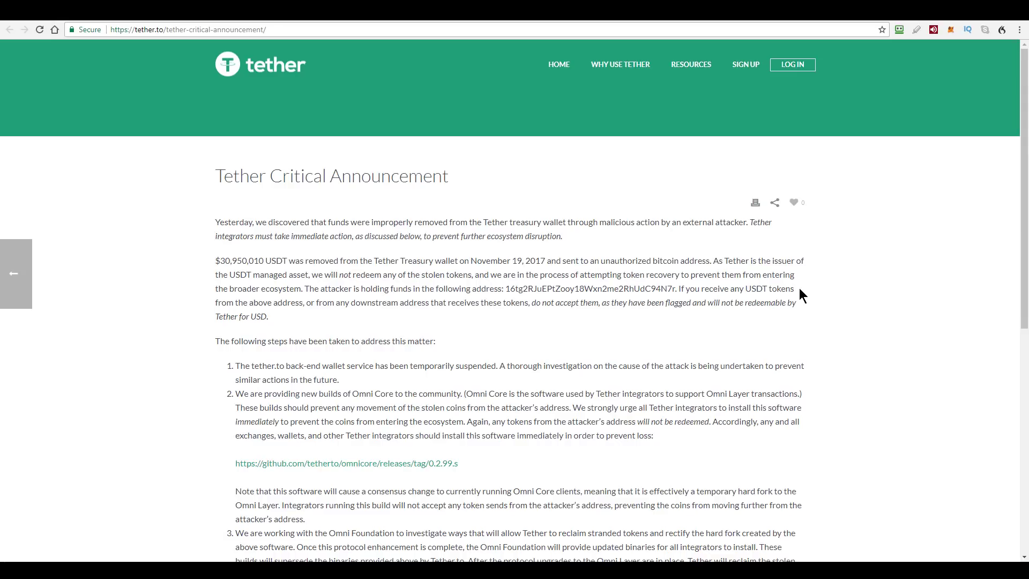
{"action": "mouse_move", "coordinate": [807, 285]}
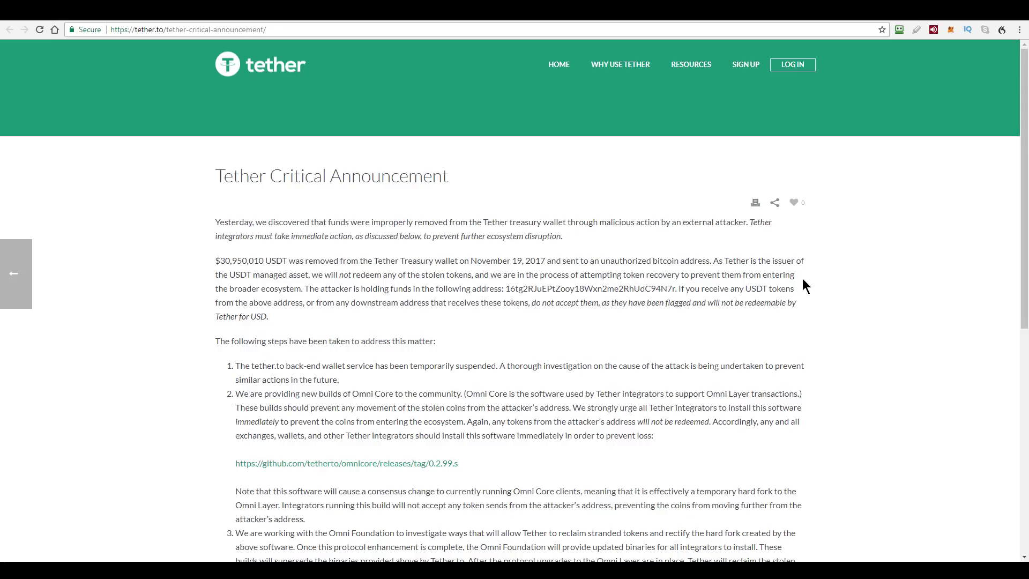
{"action": "mouse_move", "coordinate": [689, 317]}
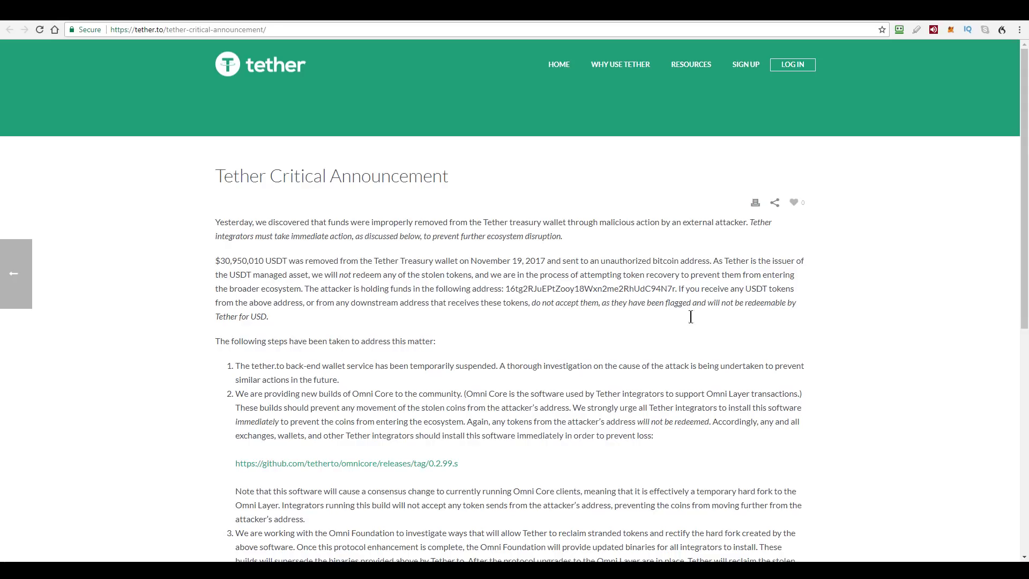
{"action": "mouse_move", "coordinate": [194, 425]}
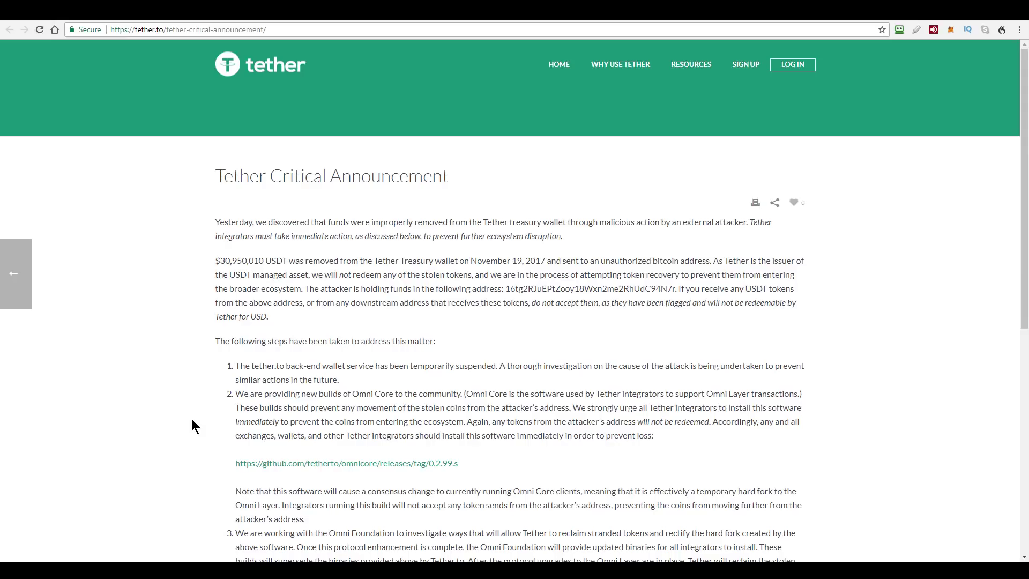
{"action": "mouse_move", "coordinate": [156, 471]}
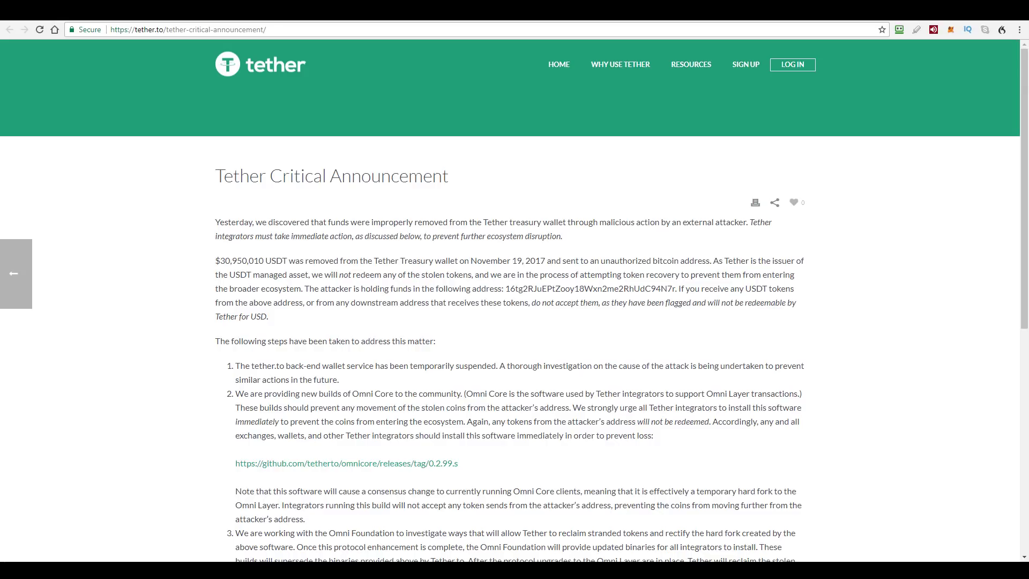
- Switch to the bitbrum.org BitBrum Birmingham conference homepage
{"action": "left_click", "coordinate": [189, 29]}
{"action": "type", "text": "bitbrum.org"}
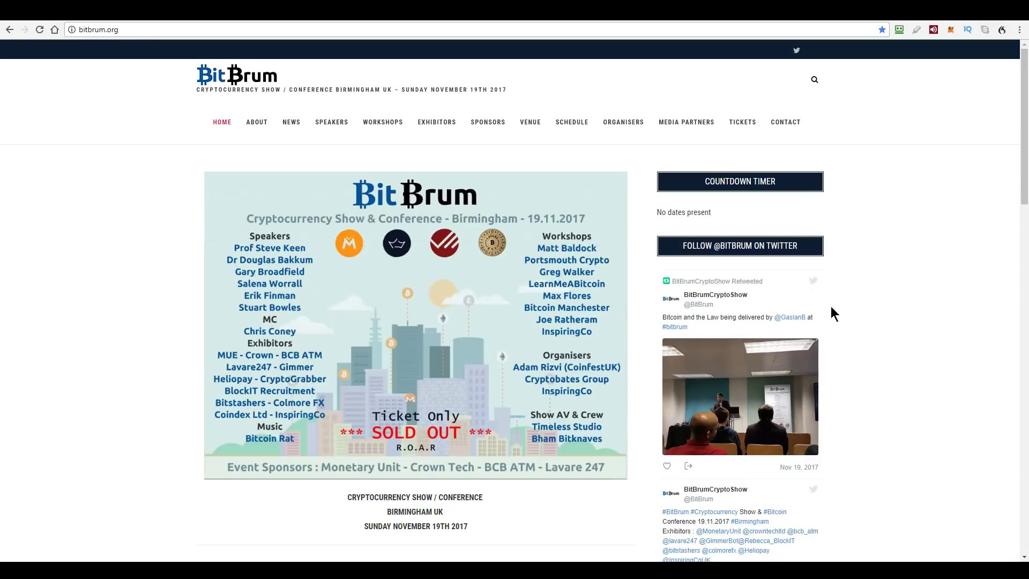
{"action": "mouse_move", "coordinate": [825, 242]}
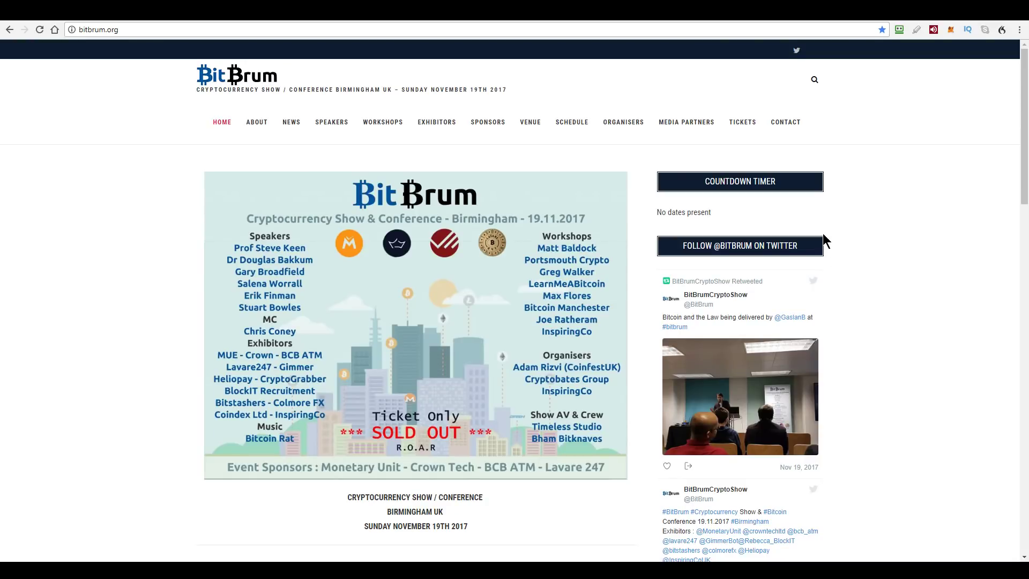
{"action": "mouse_move", "coordinate": [823, 241]}
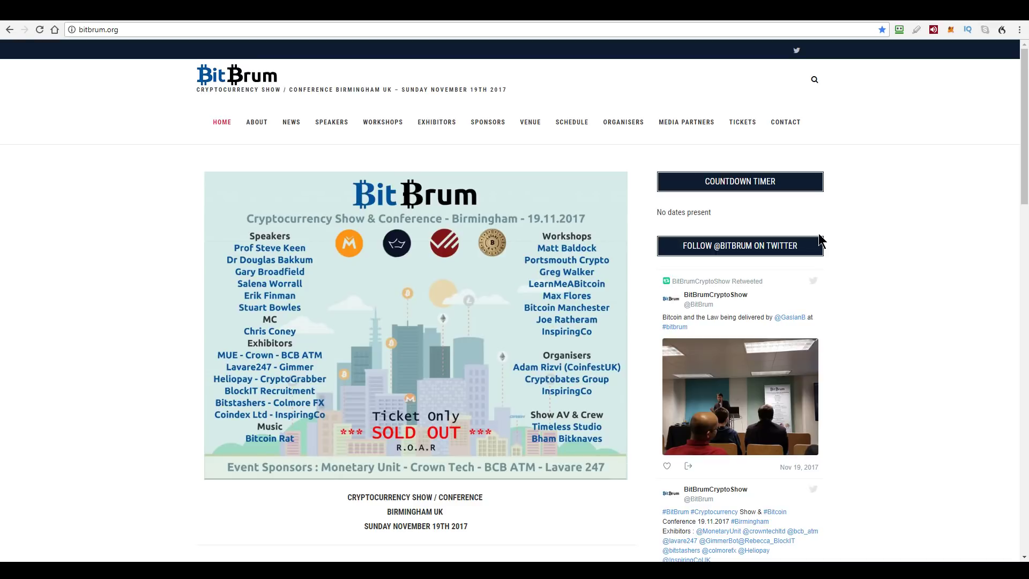
{"action": "mouse_move", "coordinate": [252, 392]}
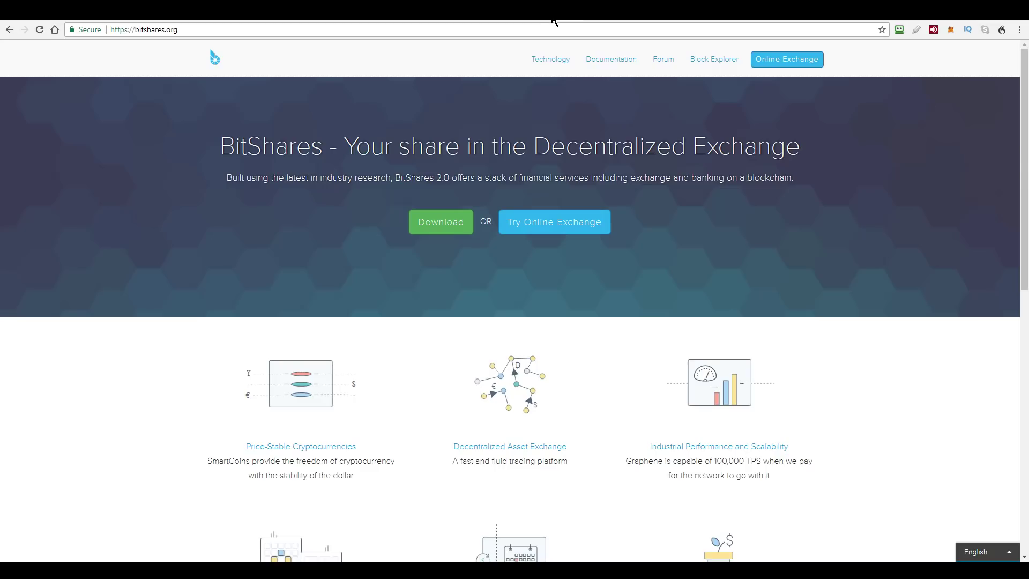
{"action": "mouse_move", "coordinate": [297, 472]}
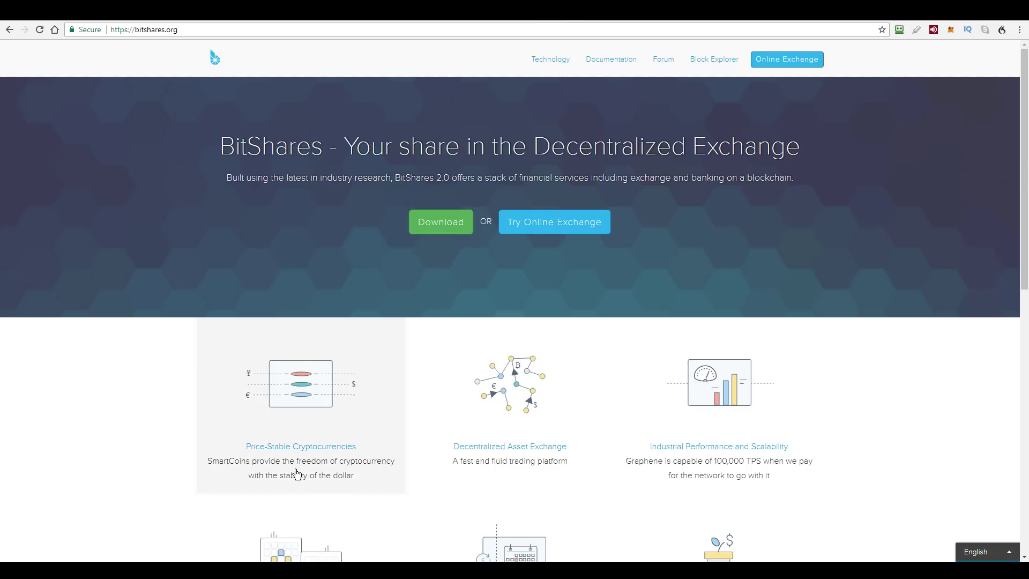
- Open the Price-Stable Cryptocurrencies (SmartCoins) article from the BitShares homepage cards
{"action": "left_click", "coordinate": [300, 446]}
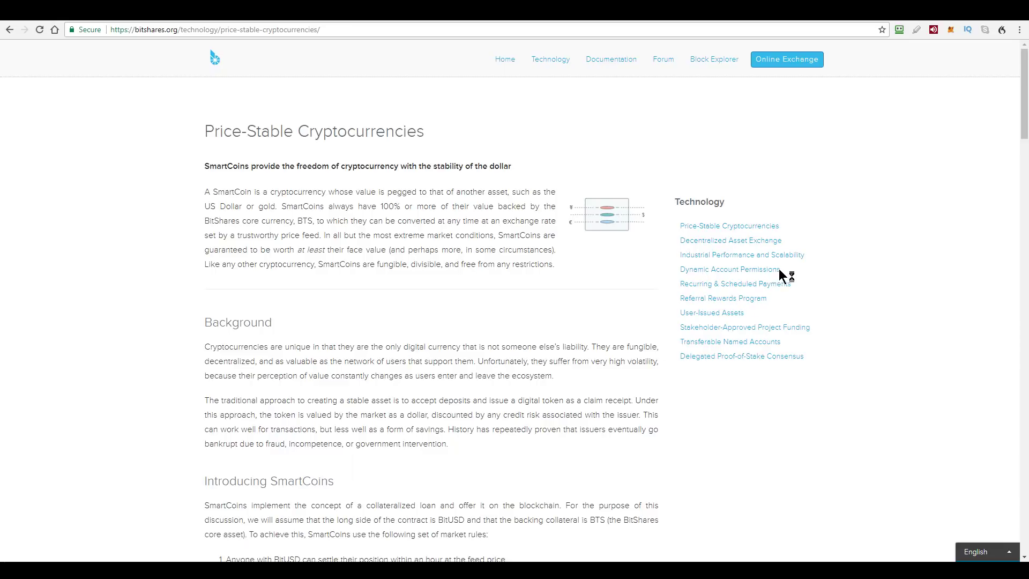
{"action": "mouse_move", "coordinate": [795, 214]}
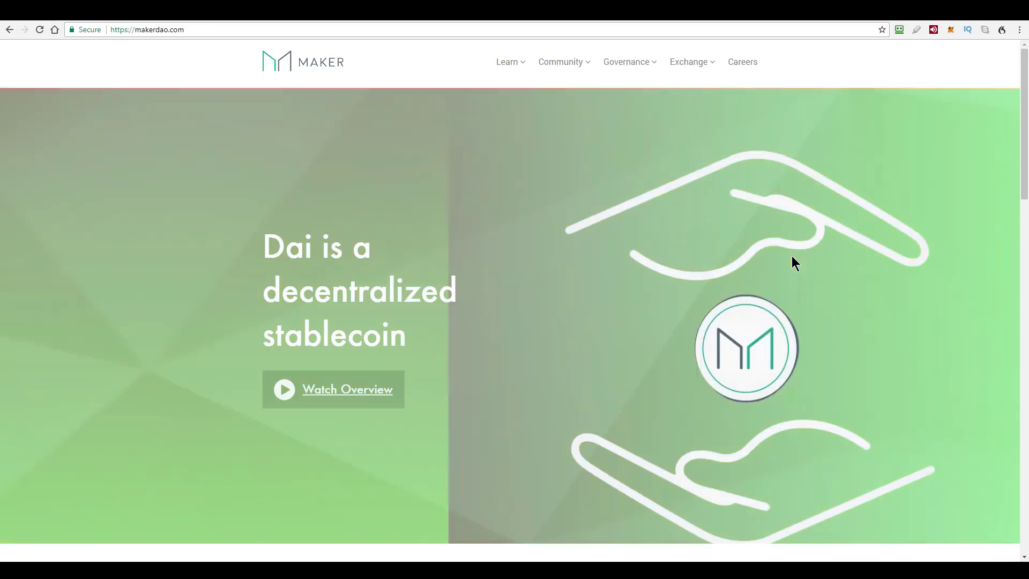
{"action": "mouse_move", "coordinate": [218, 327]}
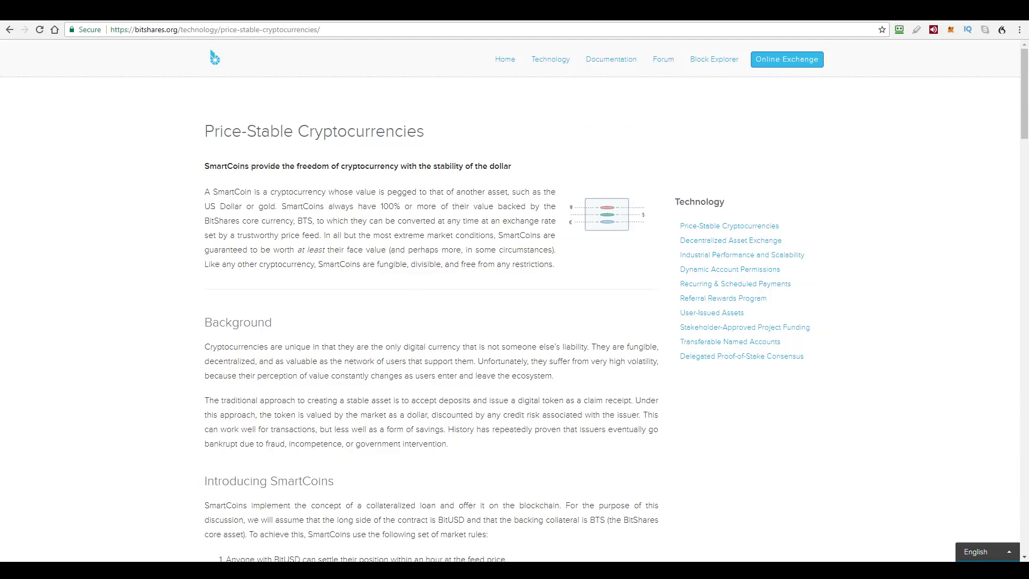
{"action": "mouse_move", "coordinate": [807, 207]}
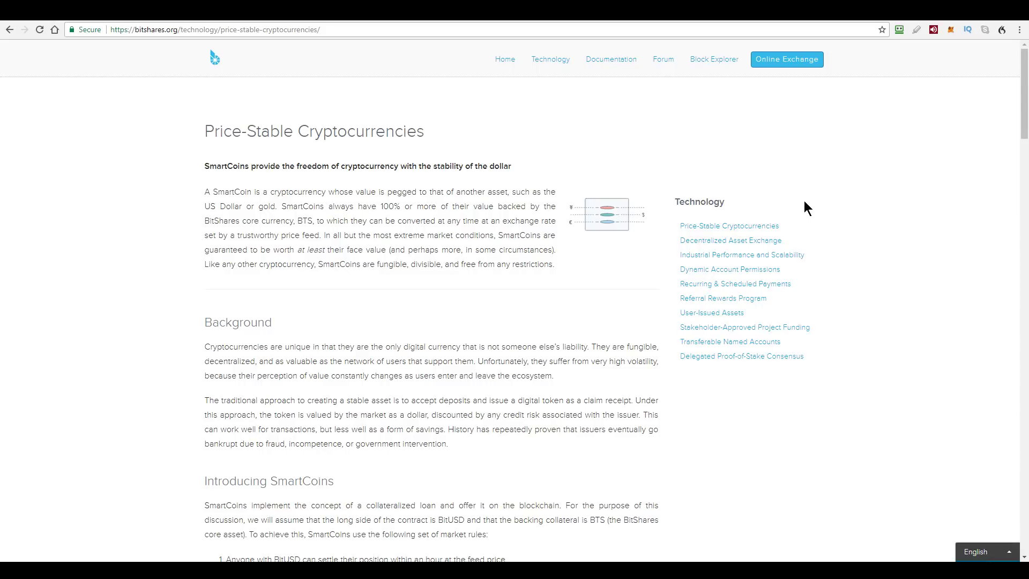
{"action": "mouse_move", "coordinate": [159, 431]}
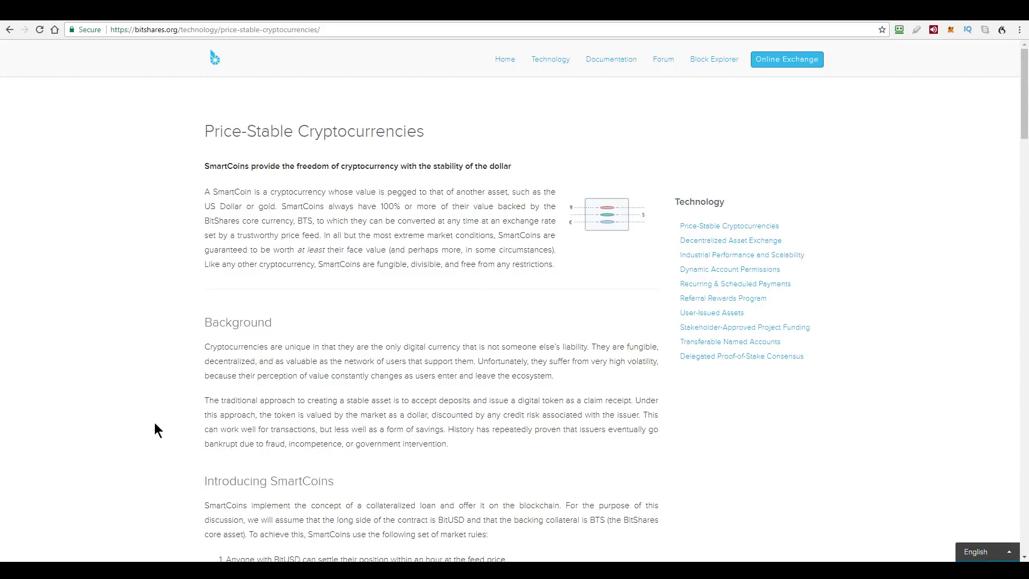
{"action": "mouse_move", "coordinate": [574, 52]}
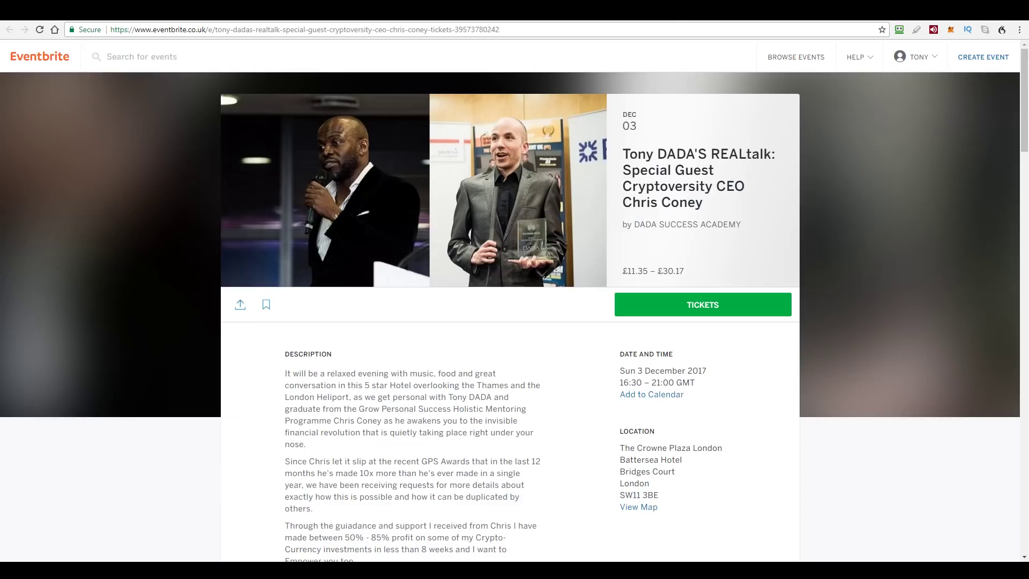
{"action": "mouse_move", "coordinate": [847, 222]}
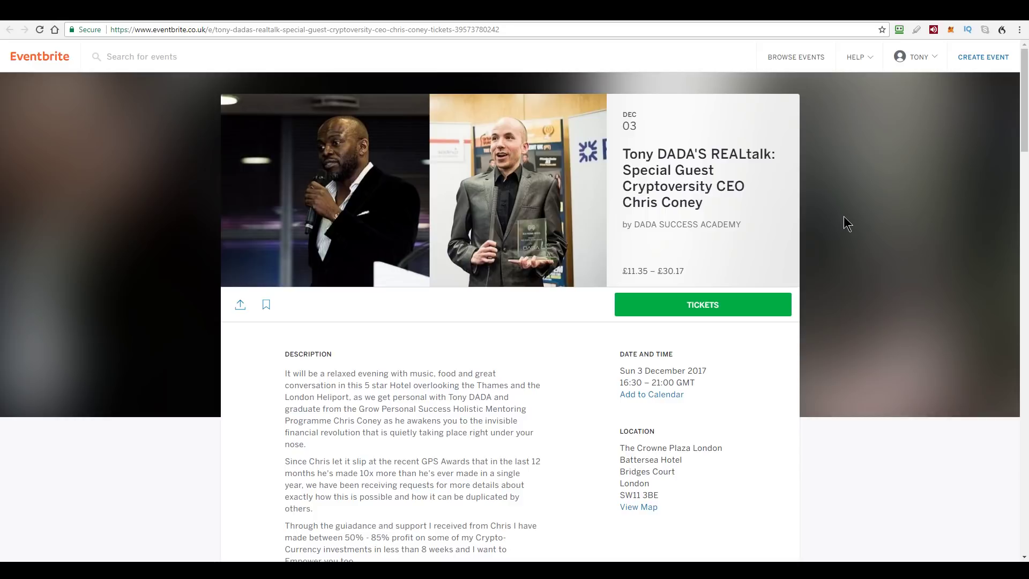
{"action": "mouse_move", "coordinate": [768, 251]}
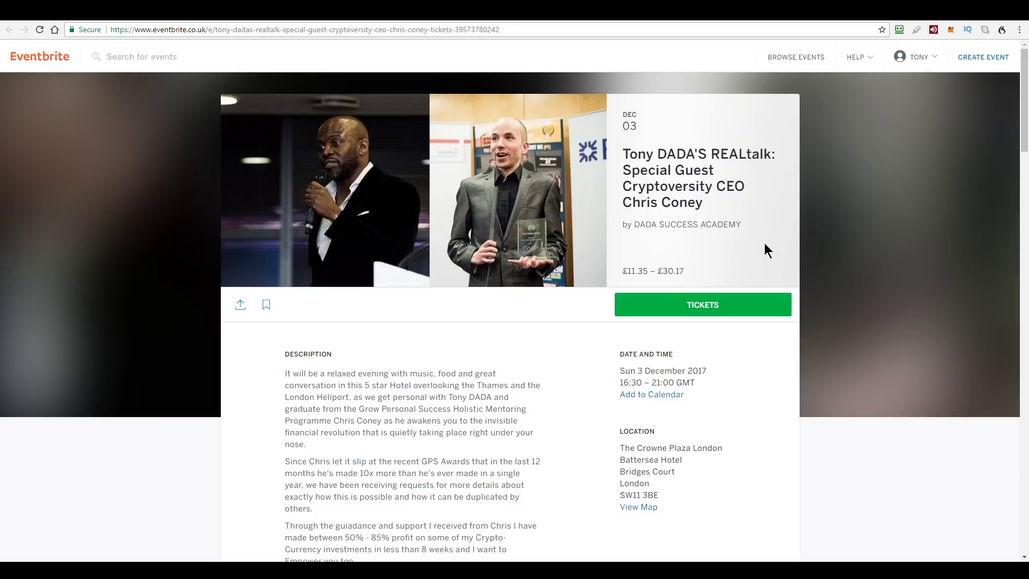
{"action": "mouse_move", "coordinate": [168, 396]}
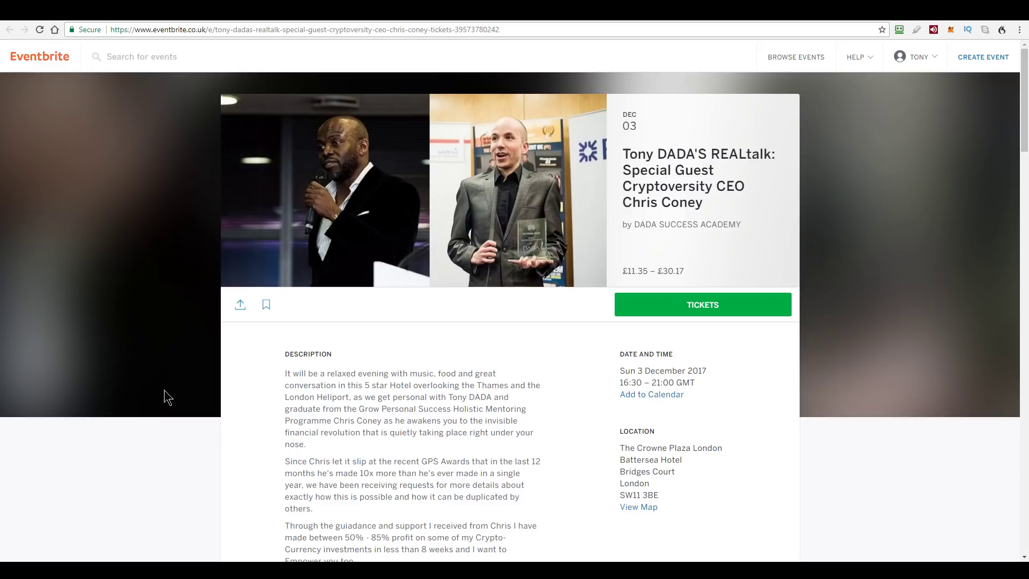
{"action": "mouse_move", "coordinate": [243, 23]}
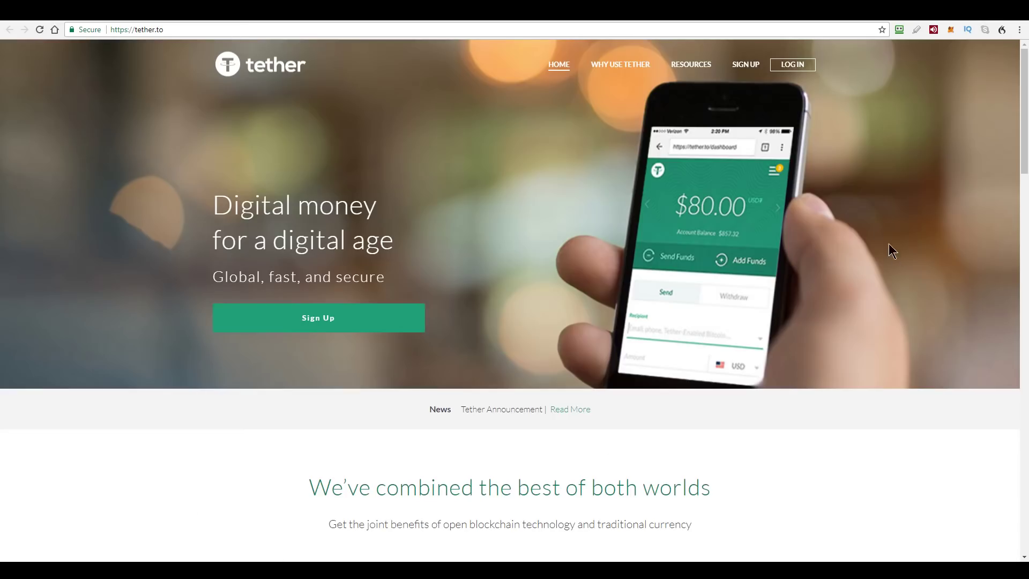
{"action": "mouse_move", "coordinate": [822, 219]}
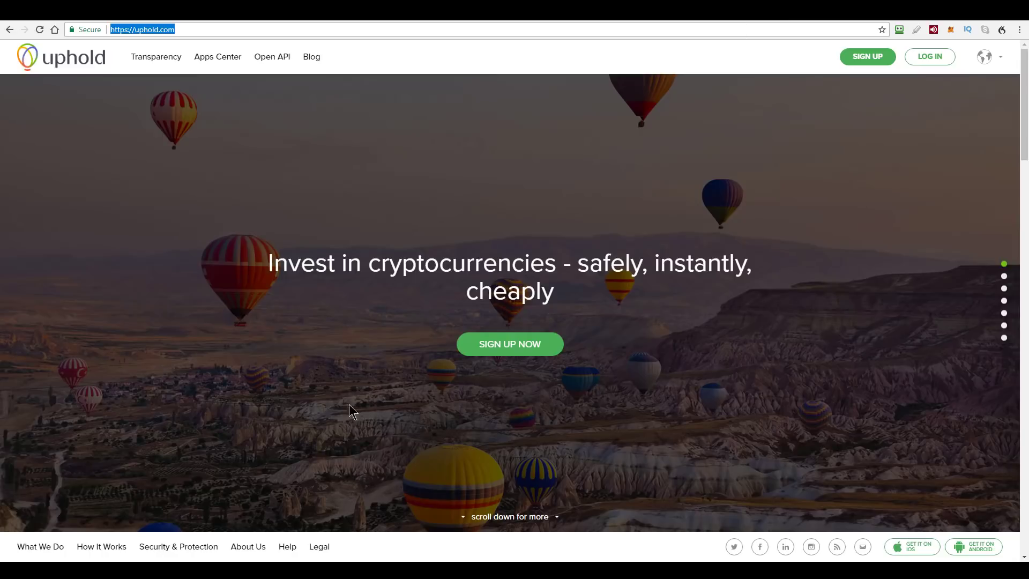
{"action": "mouse_move", "coordinate": [807, 294]}
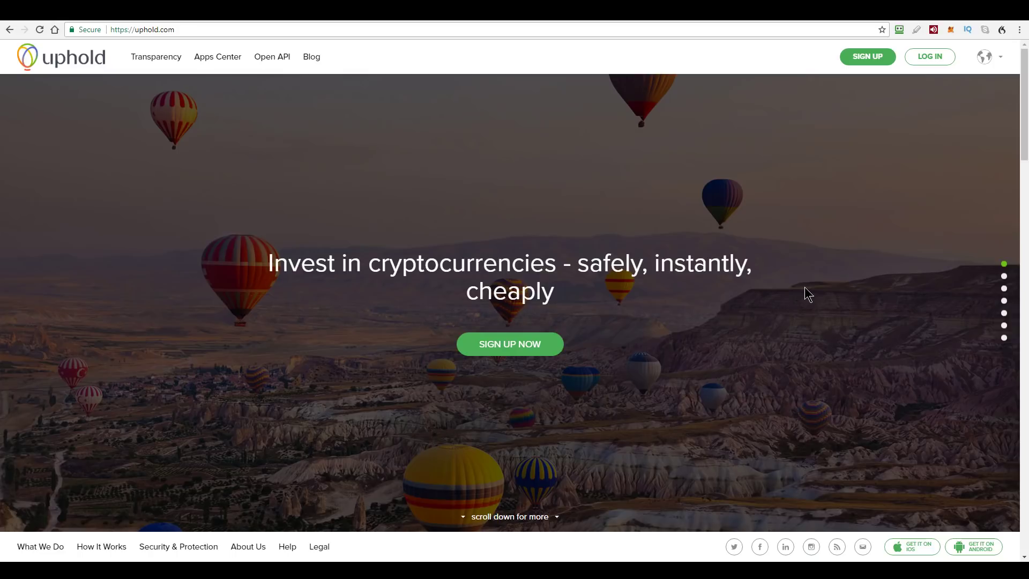
- Switch tabs, landing on the Cryptoverse Podcast page on Cryptoversity
{"action": "left_click", "coordinate": [142, 30]}
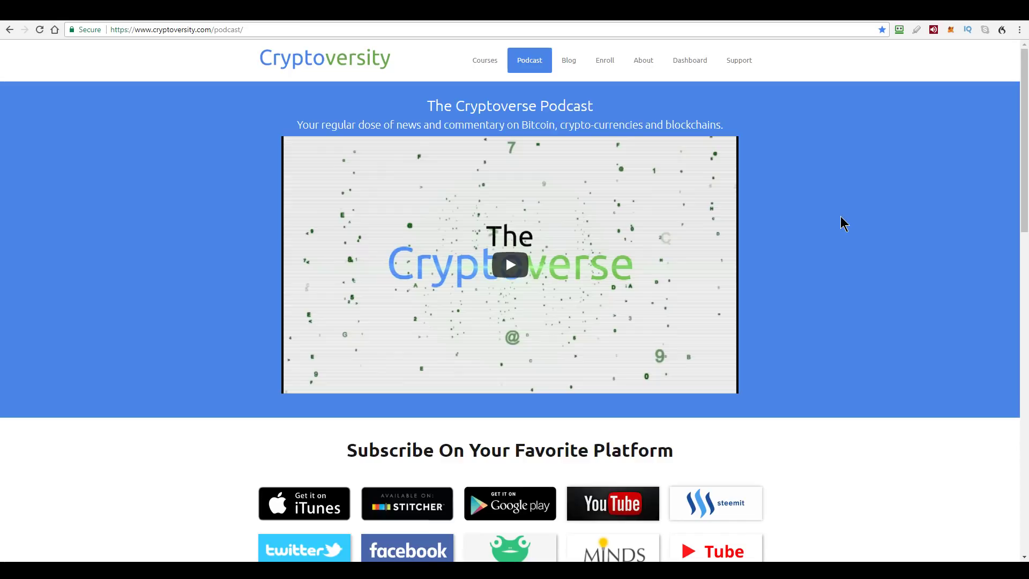
{"action": "mouse_move", "coordinate": [721, 189]}
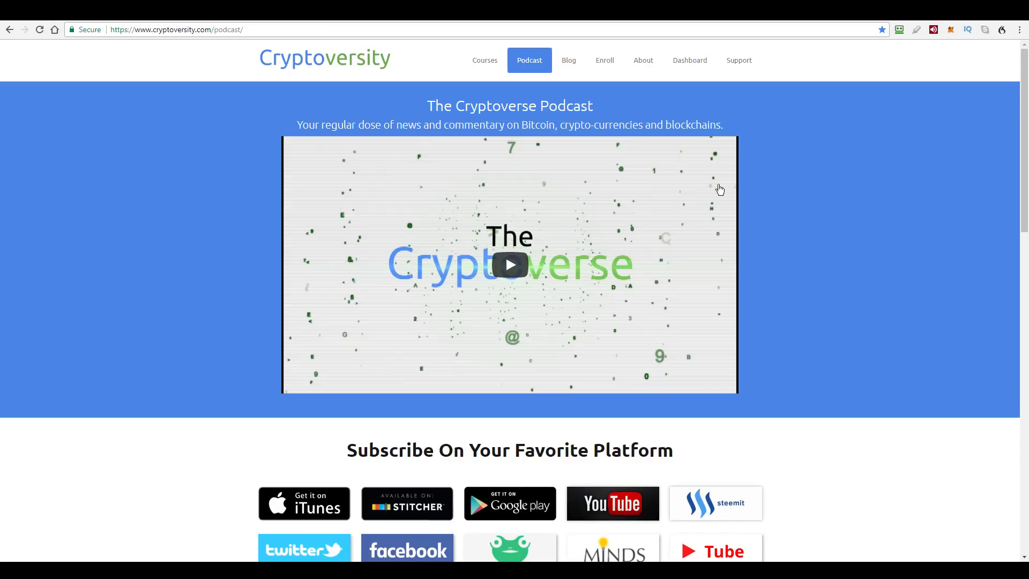
- Browse the Cryptoversity Courses list through its four levels, Foundation to Wealth Building
{"action": "left_click", "coordinate": [484, 60]}
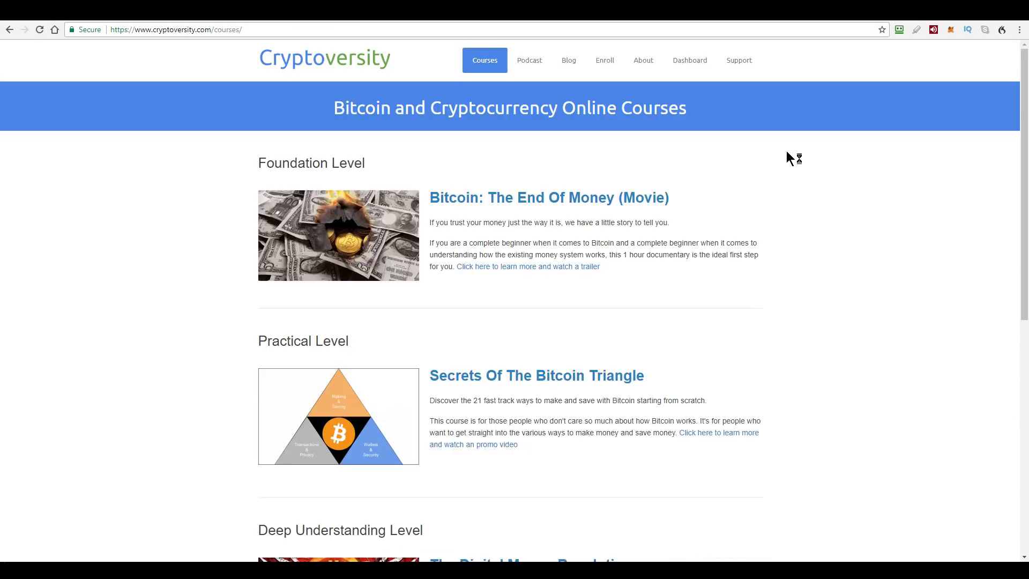
{"action": "mouse_move", "coordinate": [781, 160]}
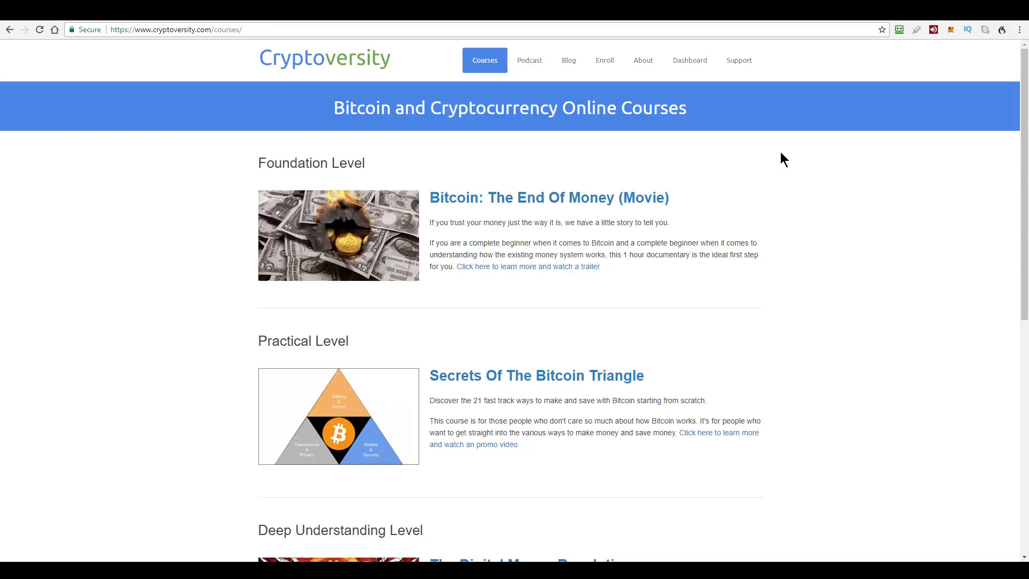
{"action": "mouse_move", "coordinate": [340, 108]}
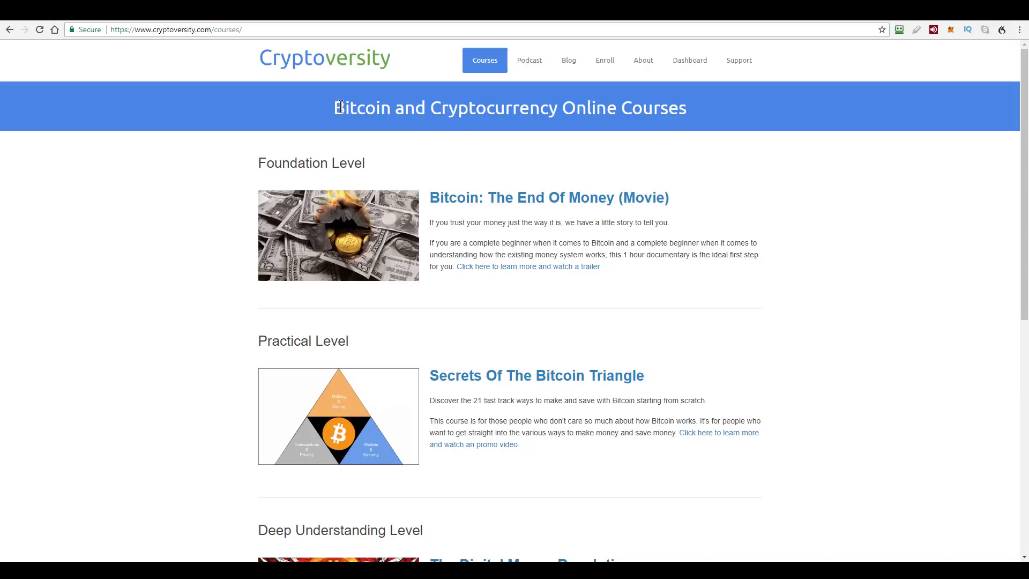
{"action": "mouse_move", "coordinate": [393, 83]}
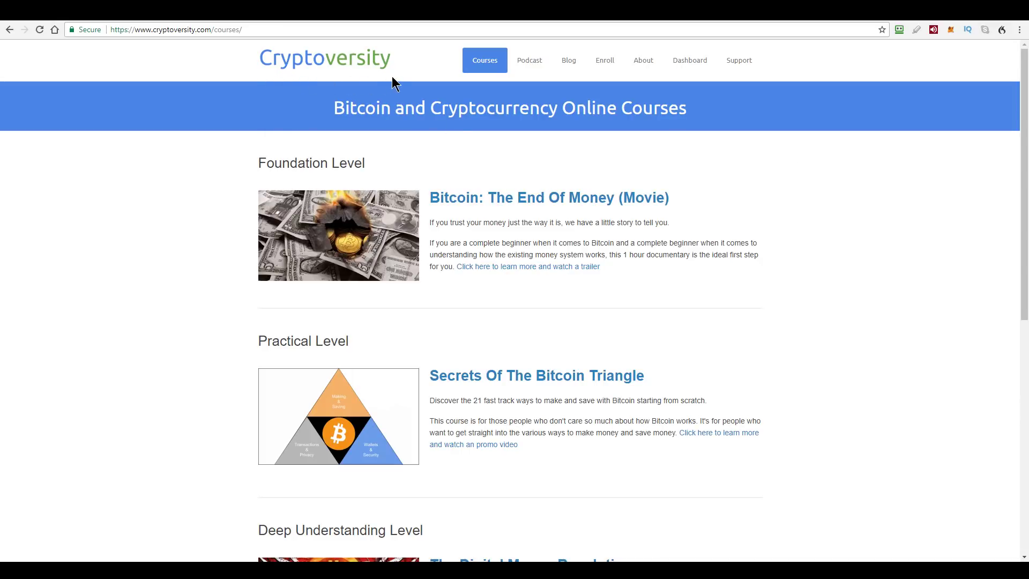
{"action": "mouse_move", "coordinate": [792, 157]}
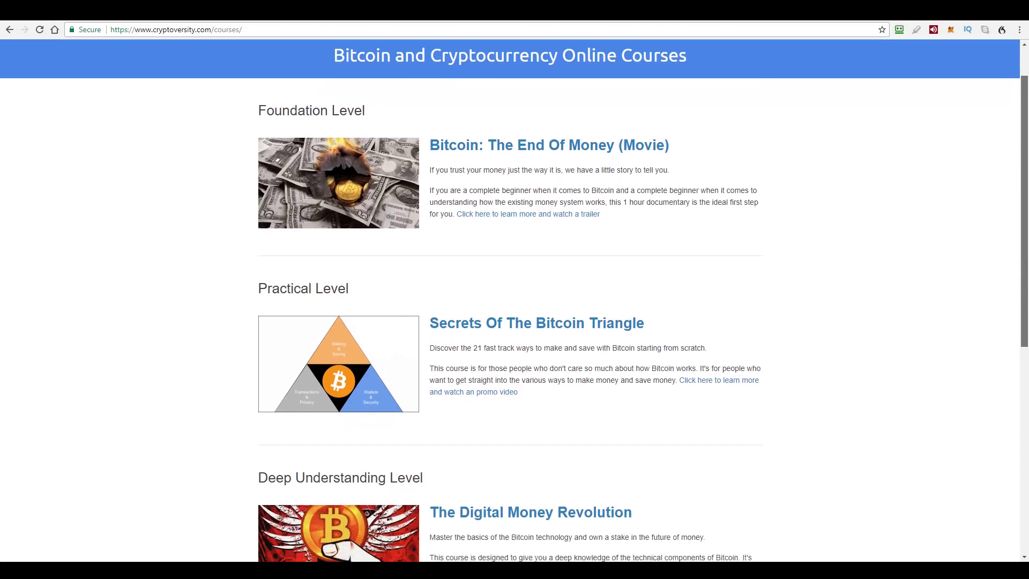
{"action": "scroll", "scroll_direction": "down", "scroll_amount": 3}
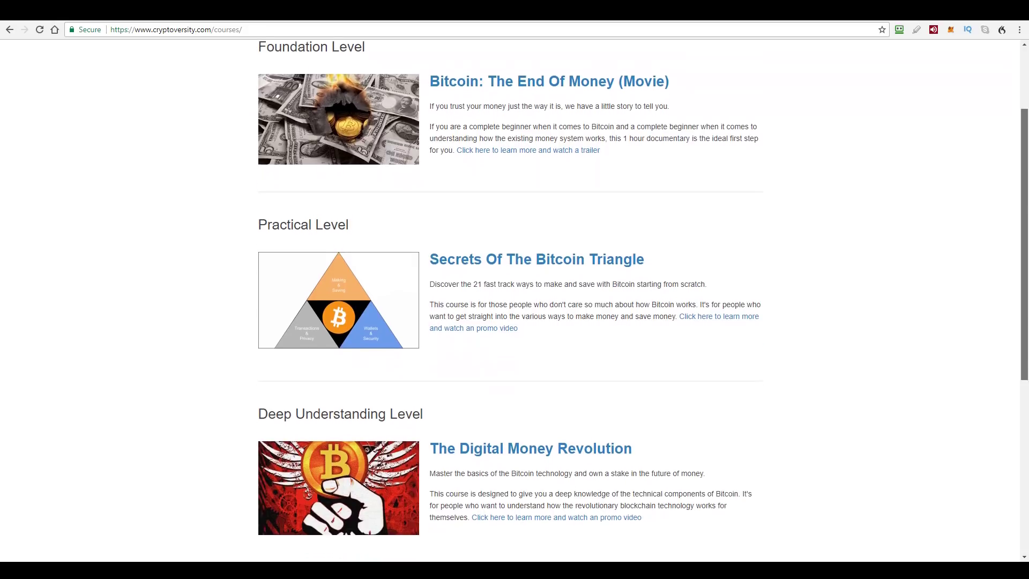
{"action": "scroll", "scroll_direction": "down", "scroll_amount": 3}
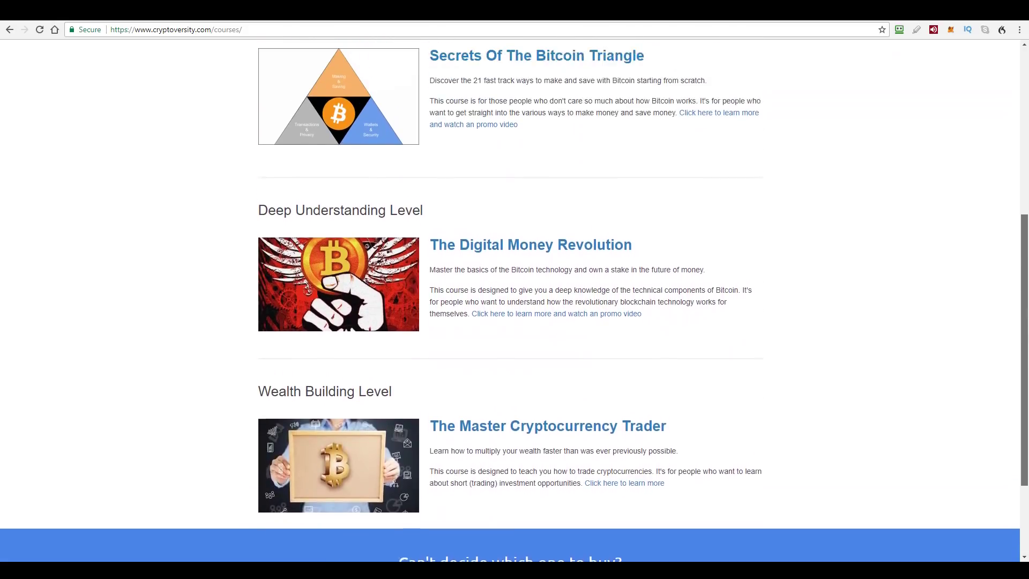
{"action": "scroll", "scroll_direction": "up", "scroll_amount": 3}
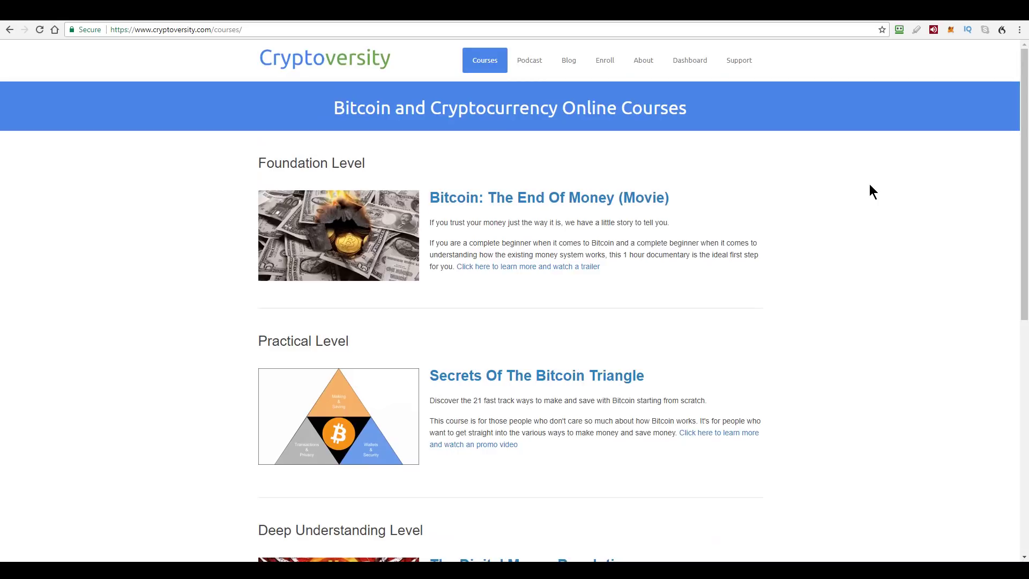
- Return to the Cryptoverse Podcast page via the Podcast link
{"action": "left_click", "coordinate": [528, 61]}
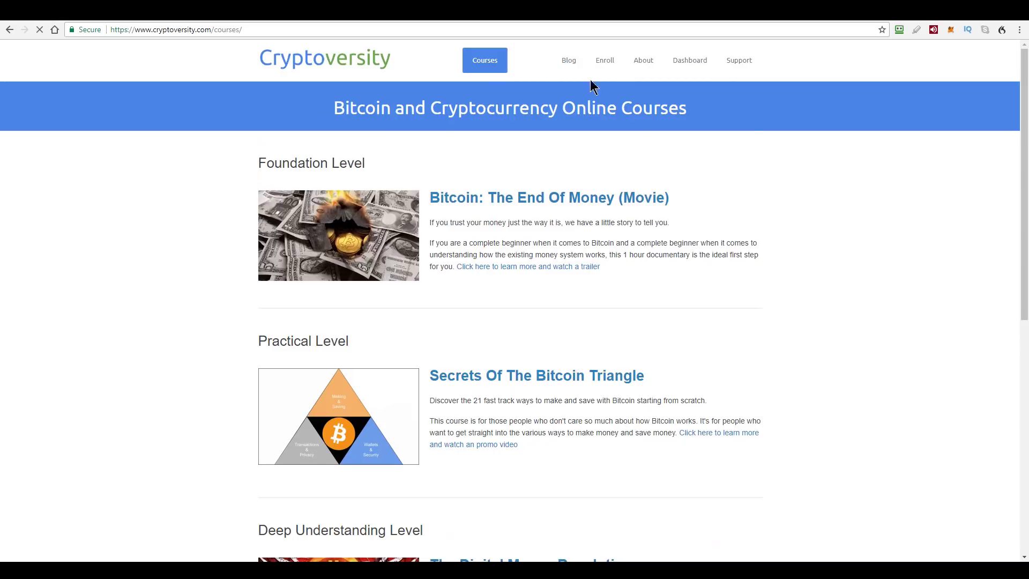
{"action": "left_click", "coordinate": [528, 60]}
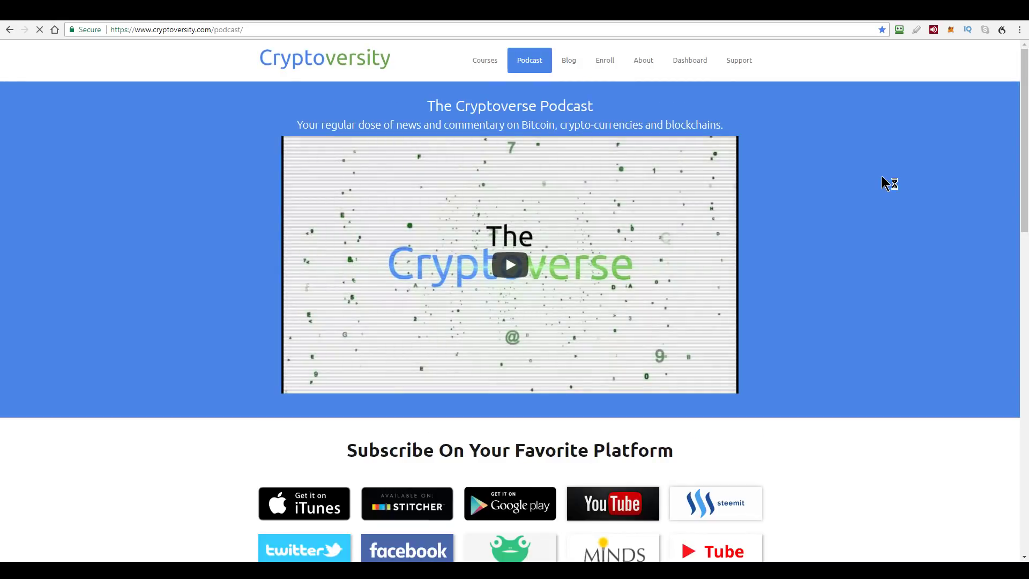